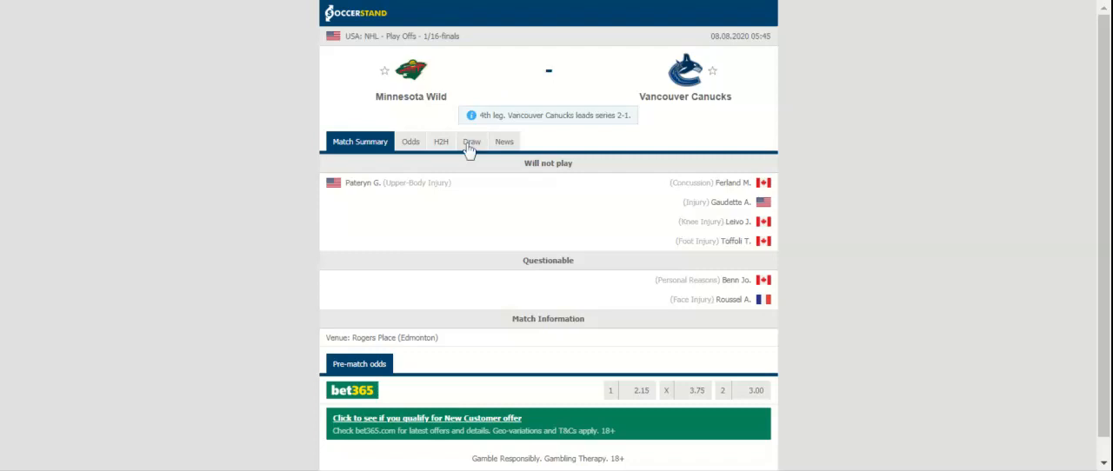
{"action": "mouse_move", "coordinate": [441, 142]}
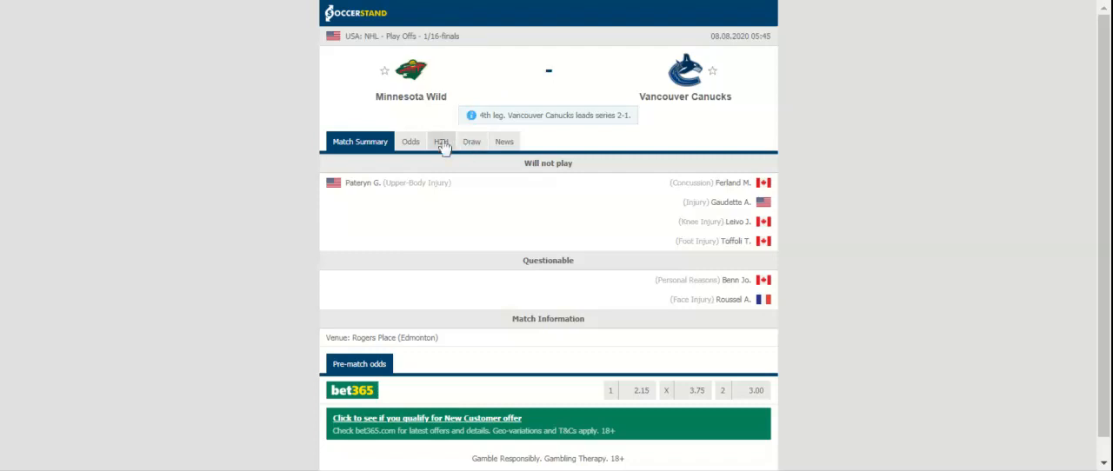
- Show the H2H tab with Minnesota Wild and Vancouver Canucks recent results
{"action": "left_click", "coordinate": [441, 141]}
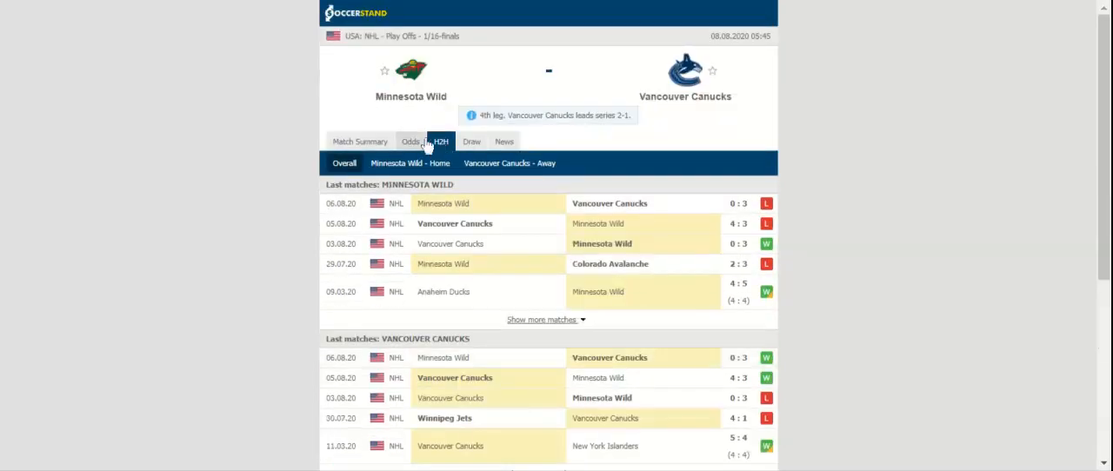
- Display the 1X2 full-time odds table from bet365, 1xBet, bwin and others
{"action": "left_click", "coordinate": [410, 142]}
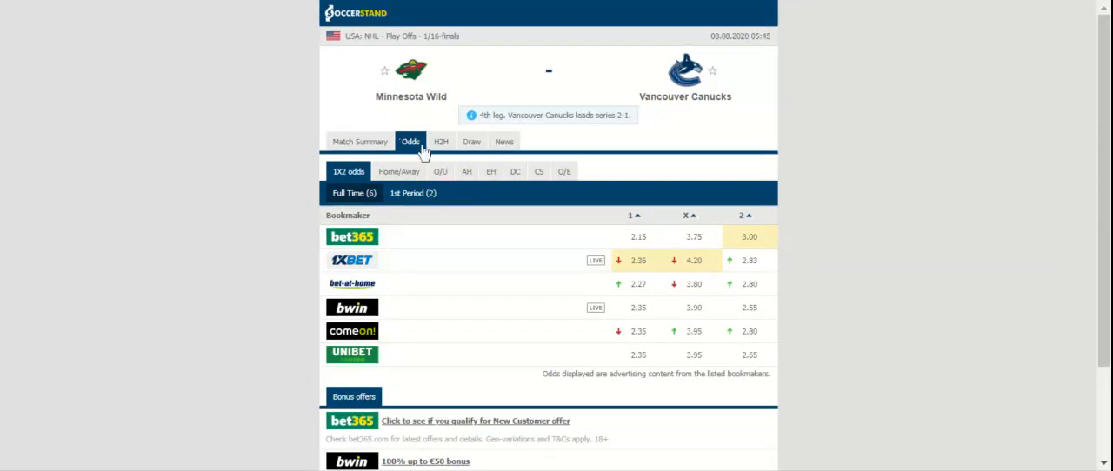
- Switch the odds to the over/under totals from comeon! and 1xBet
{"action": "left_click", "coordinate": [440, 171]}
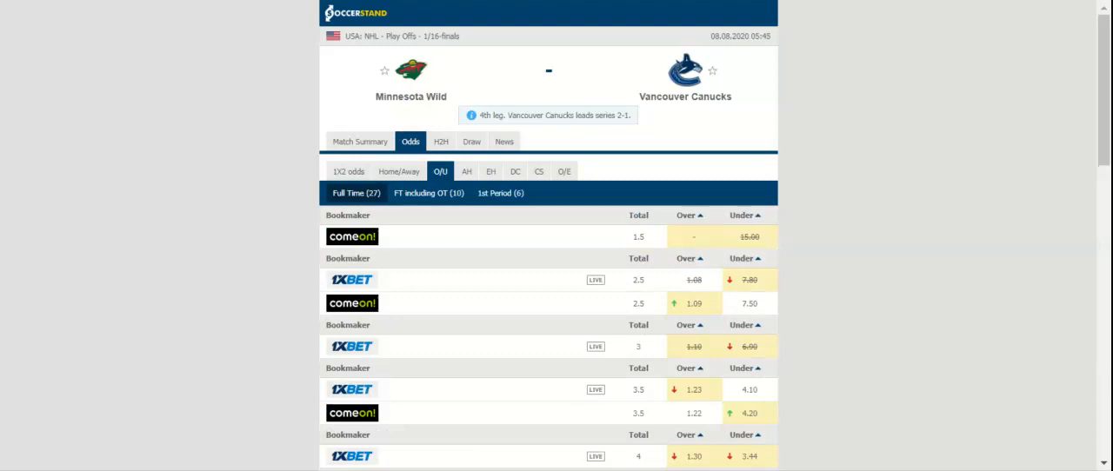
{"action": "mouse_move", "coordinate": [469, 185]}
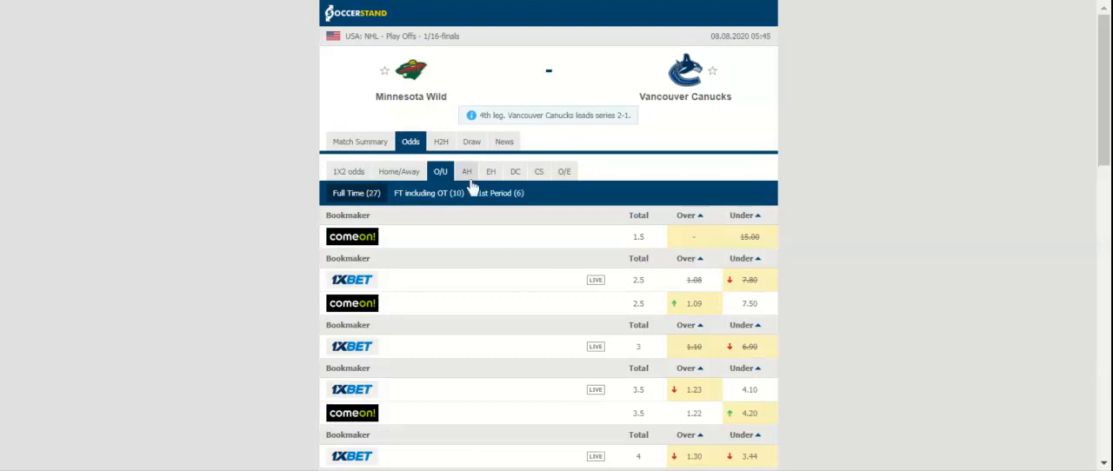
- Switch the odds to Asian handicap lines from 1xBet and comeon!
{"action": "left_click", "coordinate": [467, 171]}
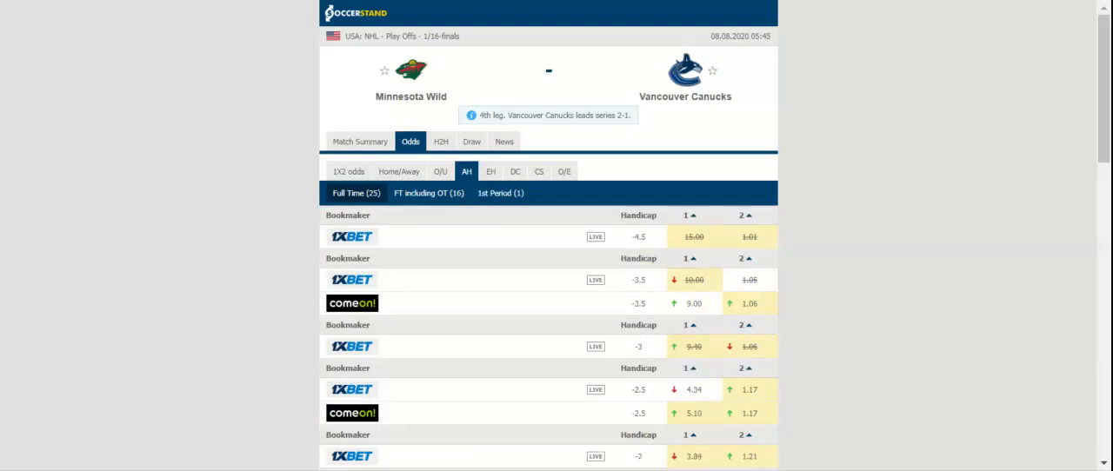
{"action": "mouse_move", "coordinate": [493, 171]}
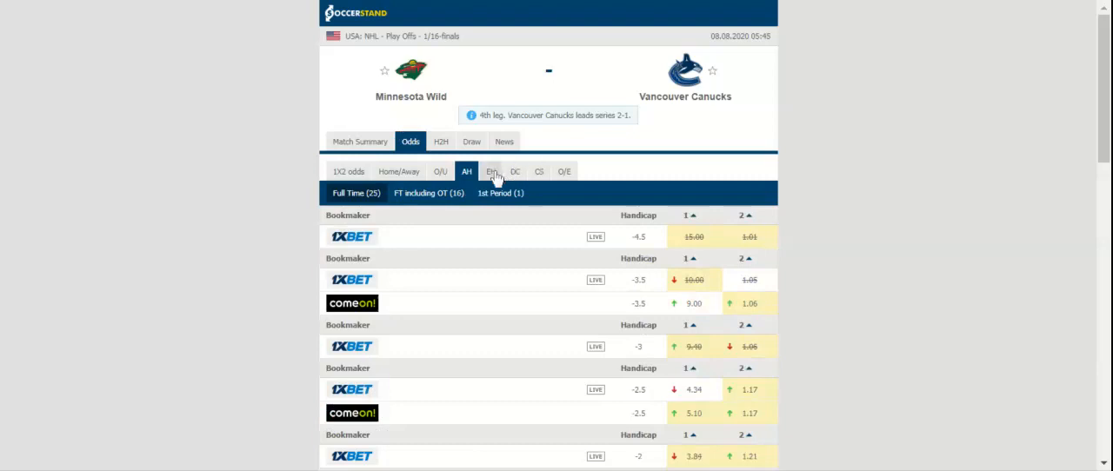
- Switch the odds to double chance from 1xBet, bet-at-home, bwin and comeon!
{"action": "left_click", "coordinate": [516, 172]}
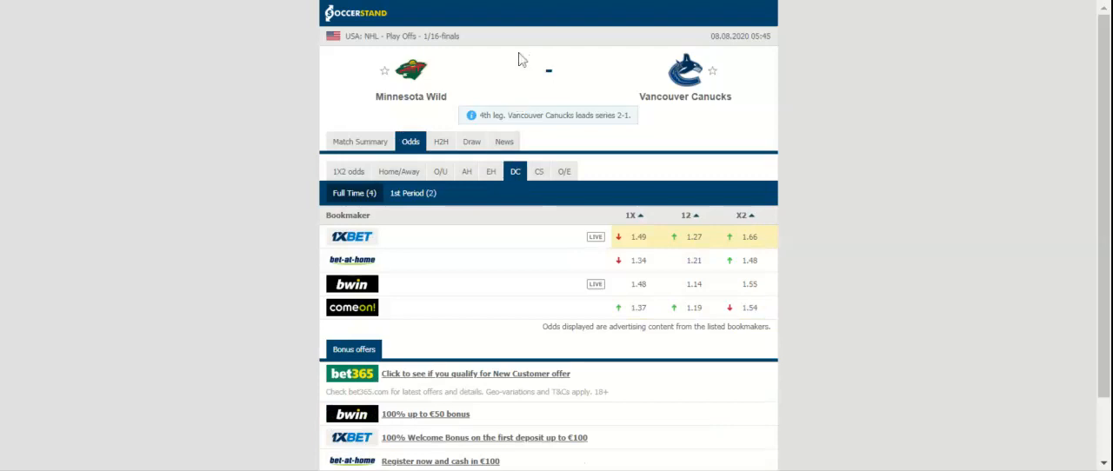
{"action": "mouse_move", "coordinate": [365, 7]}
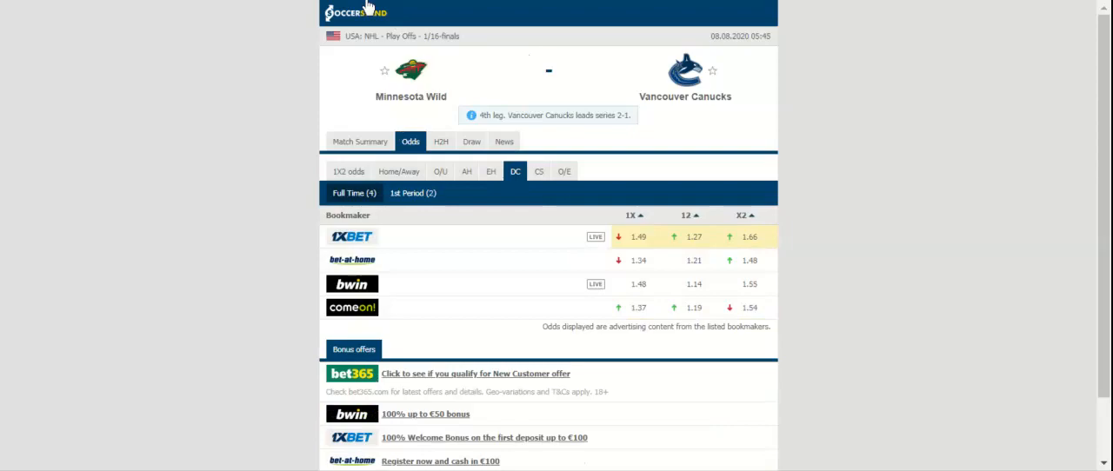